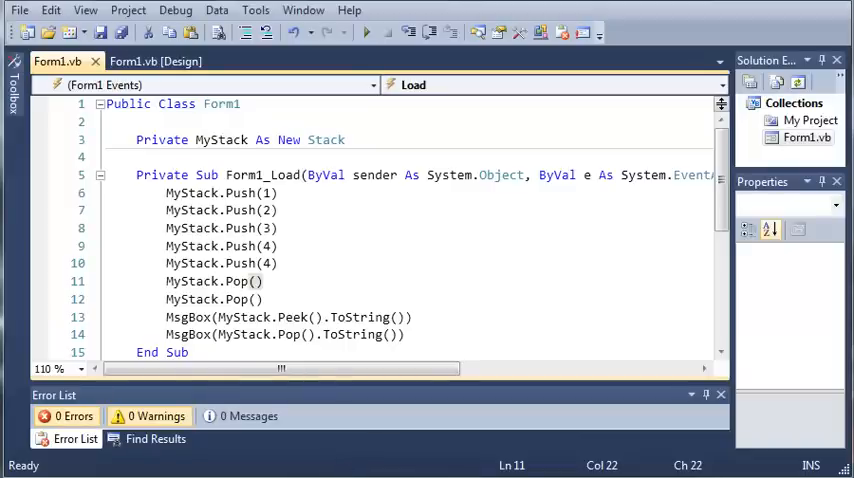
{"action": "mouse_move", "coordinate": [406, 239]}
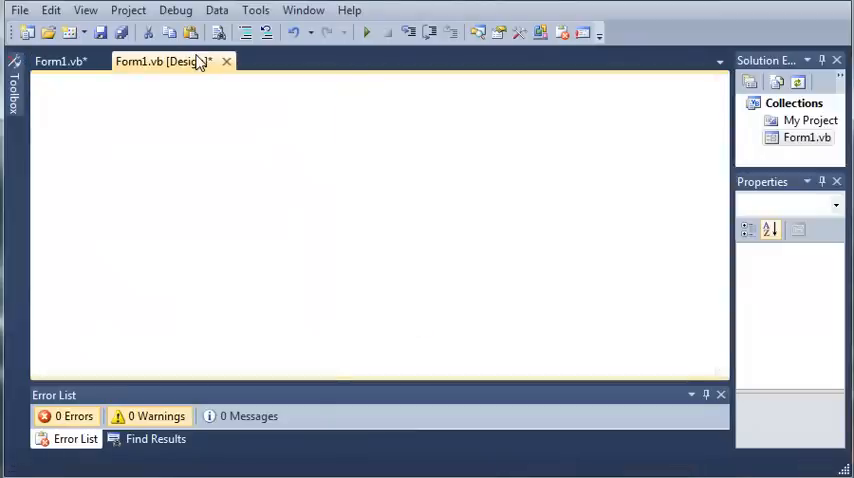
- In Form1's code, type 'Private stringCol As New' and delete the type IntelliSense inserted
{"action": "left_click", "coordinate": [163, 61]}
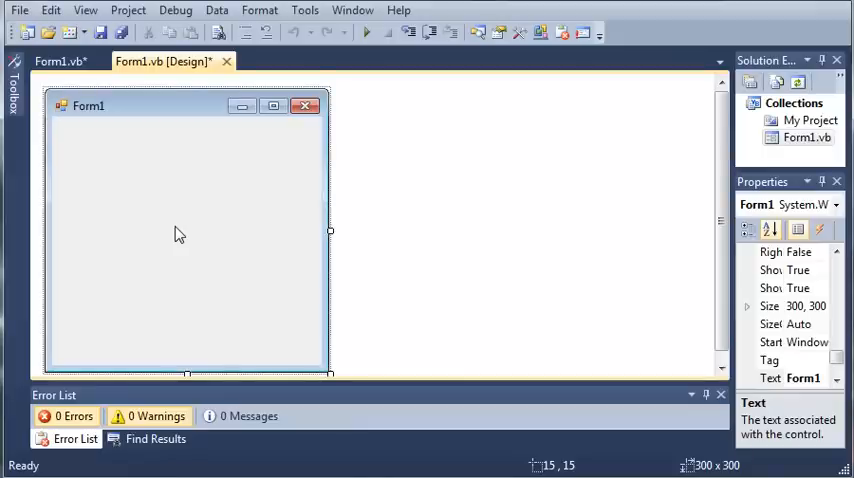
{"action": "left_click", "coordinate": [58, 61]}
{"action": "type", "text": "Private"}
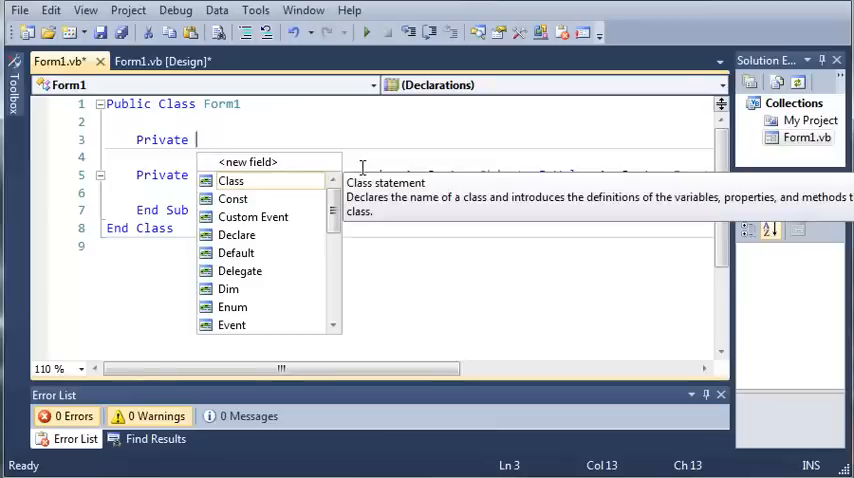
{"action": "type", "text": "stringCol As New"}
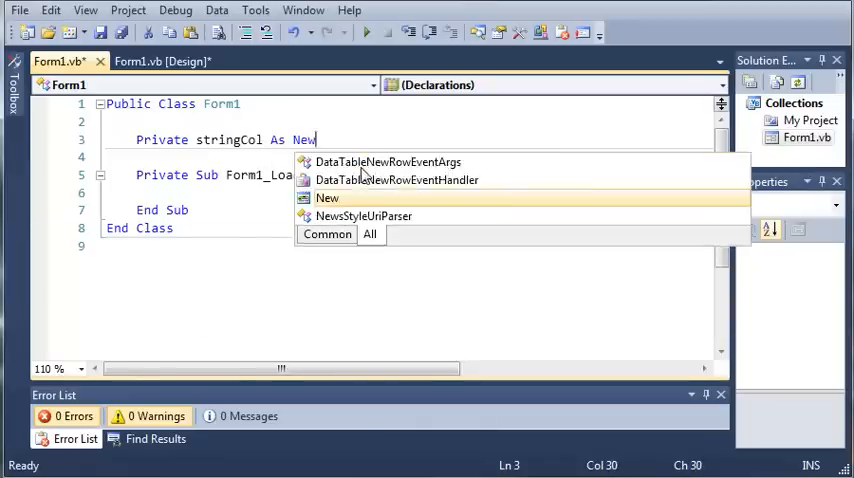
{"action": "type", "text": "StringCo"}
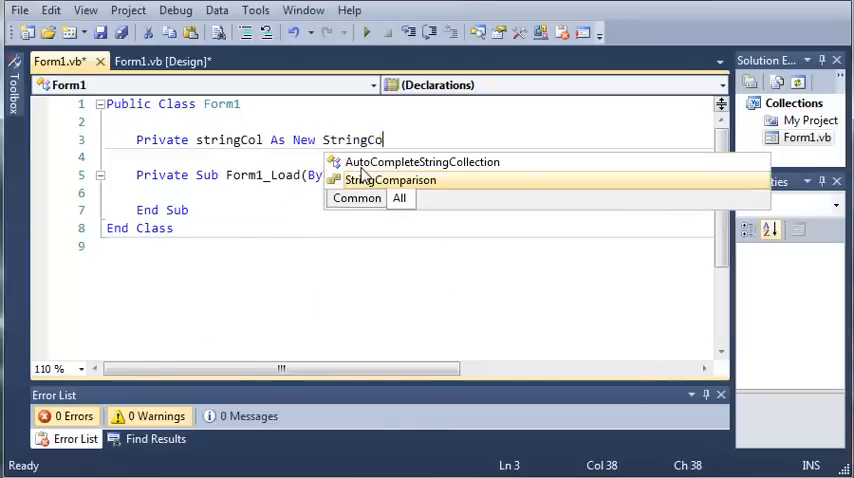
{"action": "type", "text": "lete"}
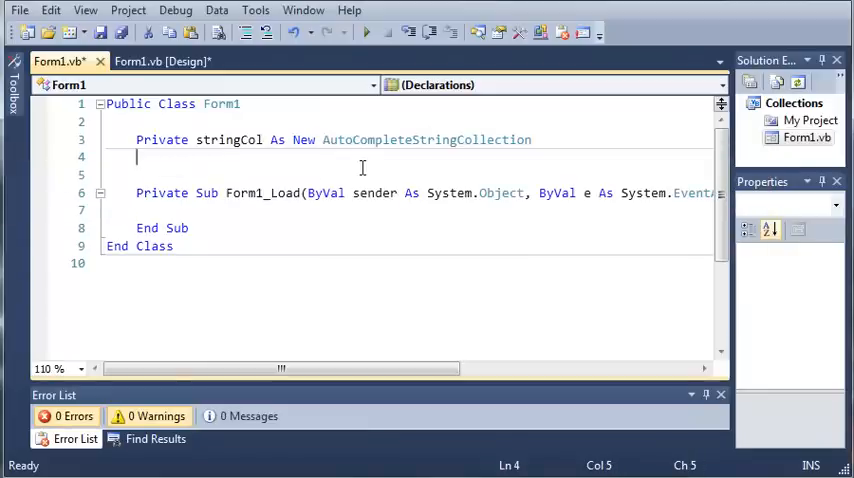
{"action": "mouse_move", "coordinate": [413, 135]}
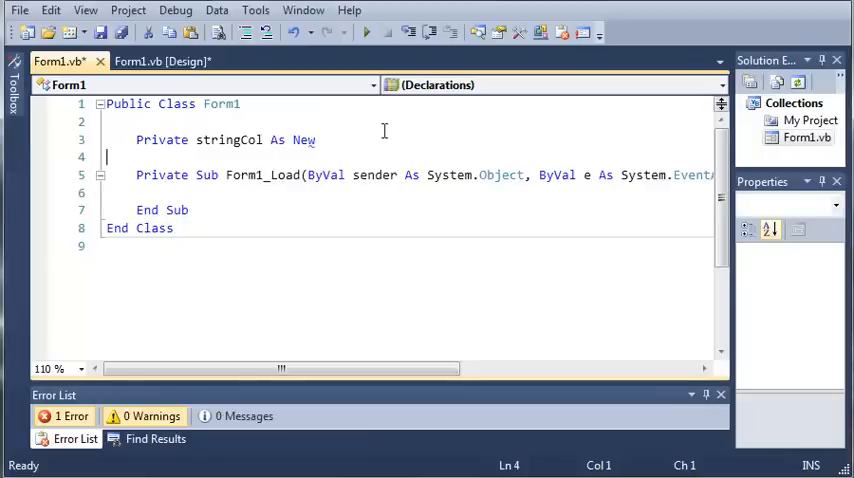
- Complete line 3 as 'Private stringCol As New System.Collections.Specialized.StringCollection'
{"action": "type", "text": "Strin"}
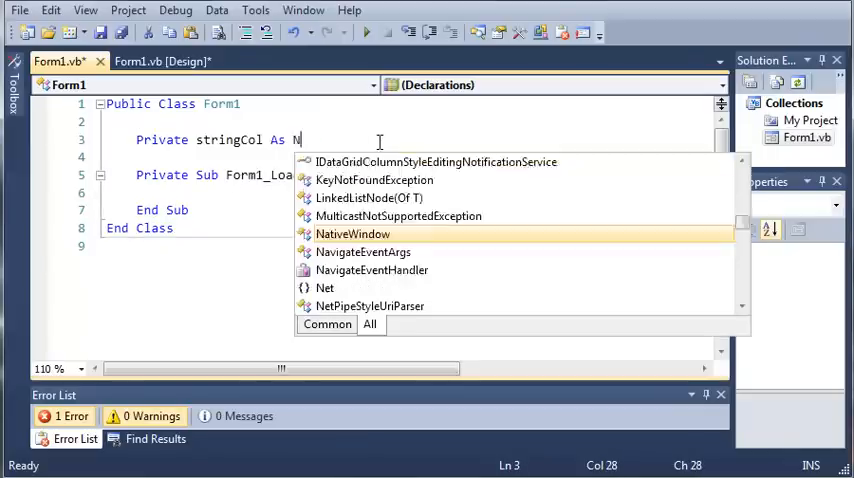
{"action": "type", "text": "ew String"}
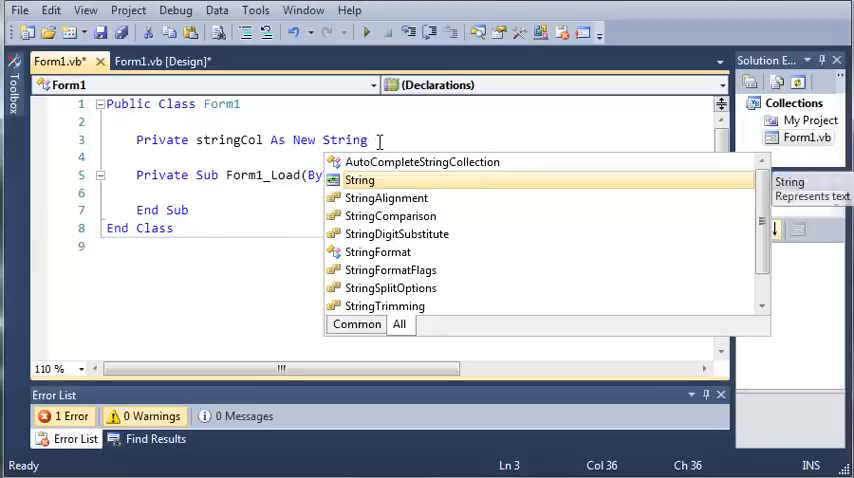
{"action": "type", "text": "C"}
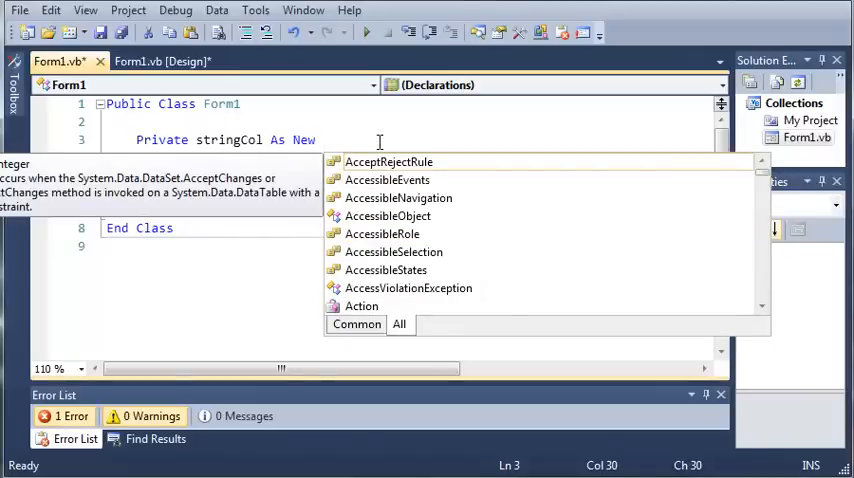
{"action": "type", "text": "System.Collections."}
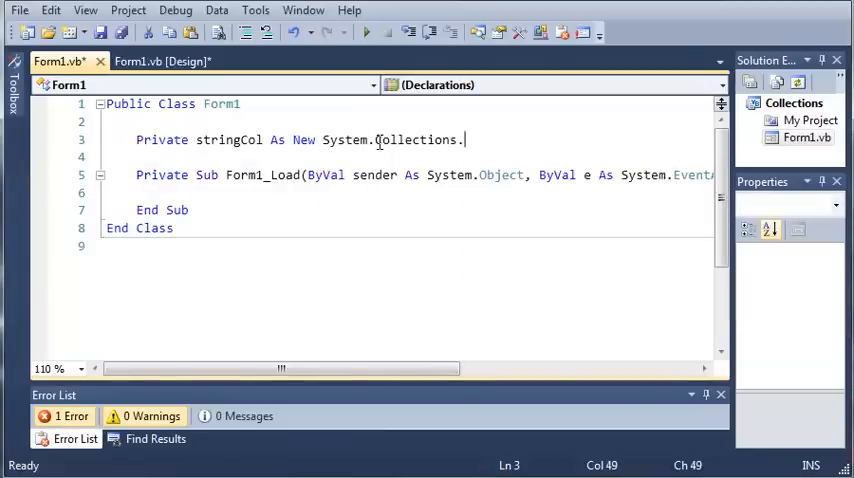
{"action": "type", "text": "Specialized.St"}
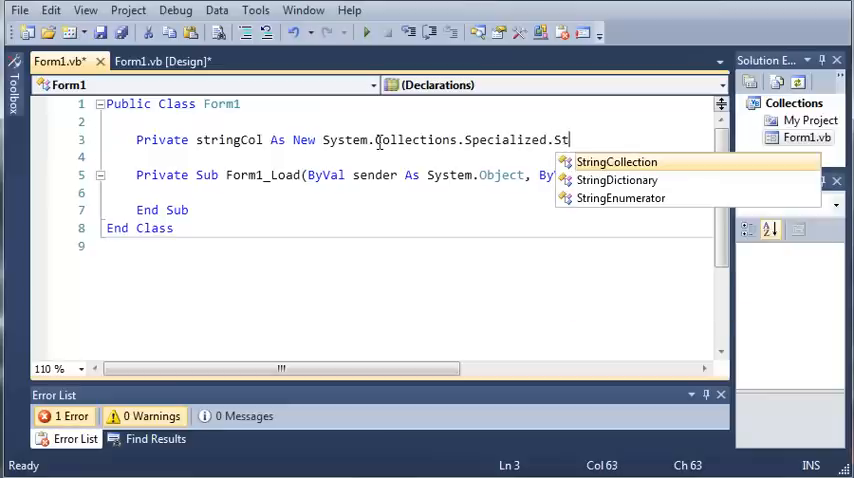
{"action": "type", "text": "ringCo"}
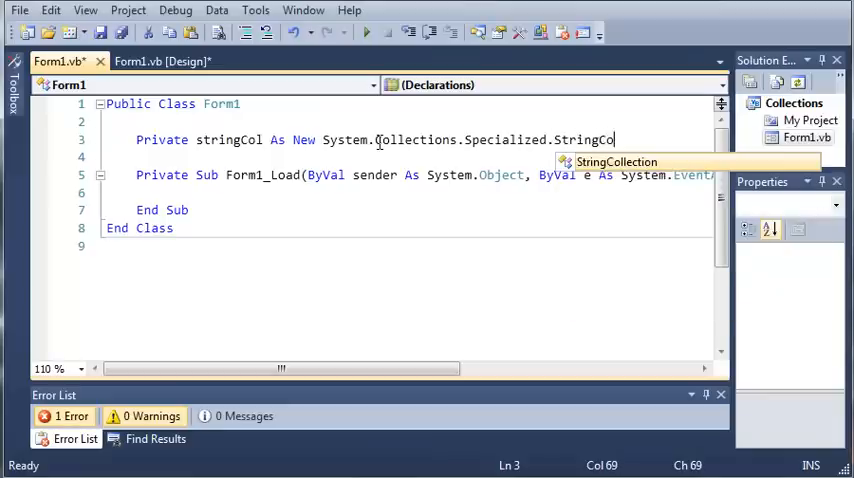
{"action": "type", "text": "llection"}
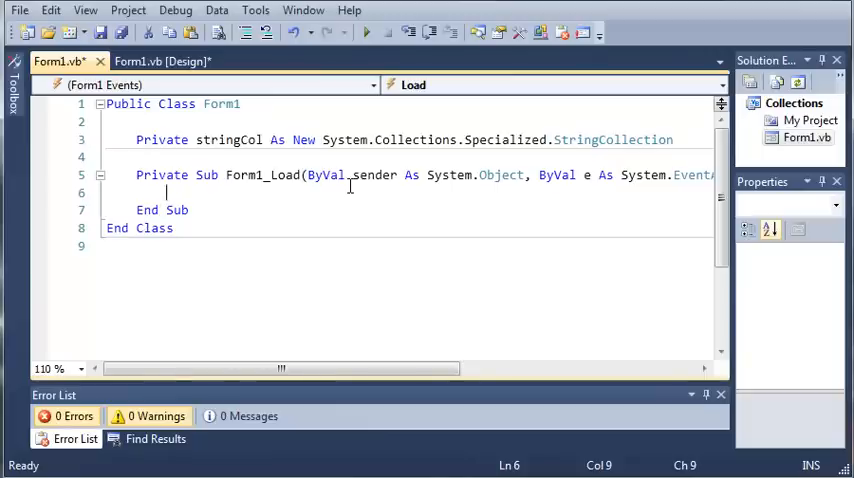
- In Form1_Load, add the line stringCol.Add("Sam")
{"action": "type", "text": "stringCol."}
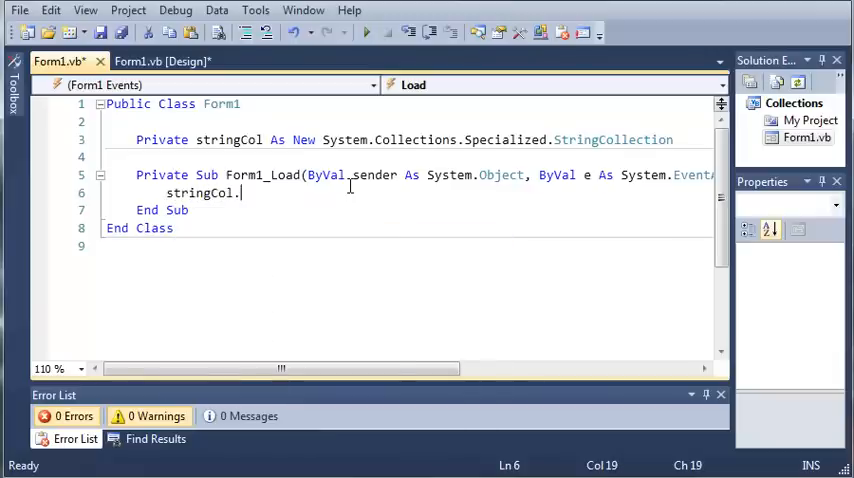
{"action": "type", "text": "Add("}
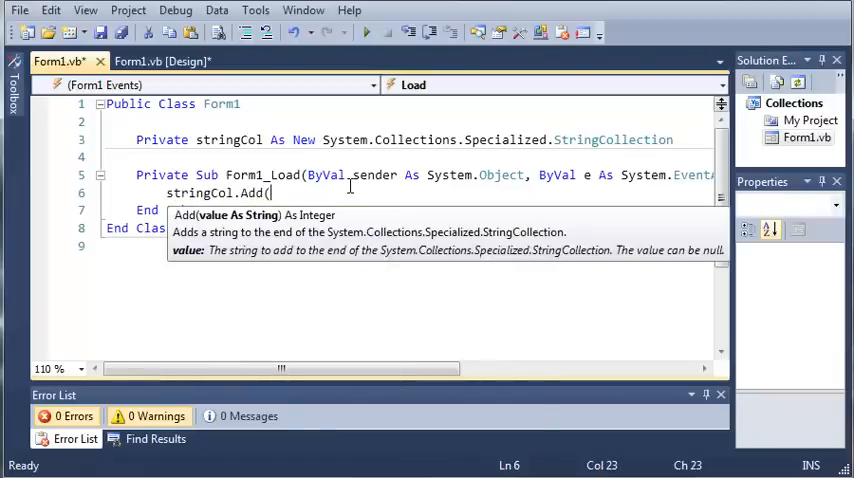
{"action": "type", "text": "\"Sam\""}
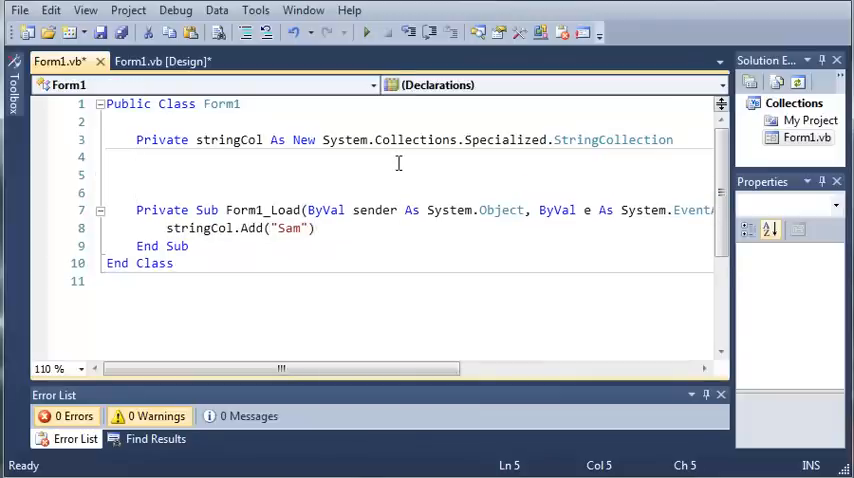
- Declare a private myArray() As String holding {"Joe", "Jim", "Bob"}
{"action": "key", "text": "Backspace"}
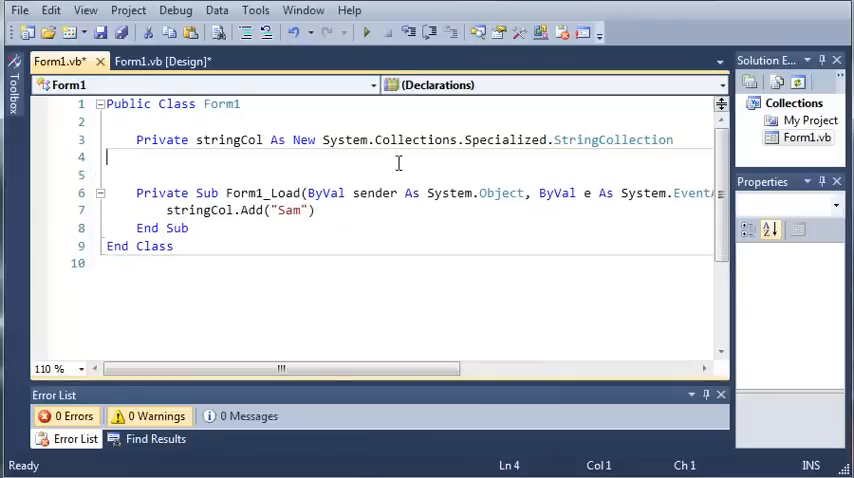
{"action": "type", "text": "Private myA"}
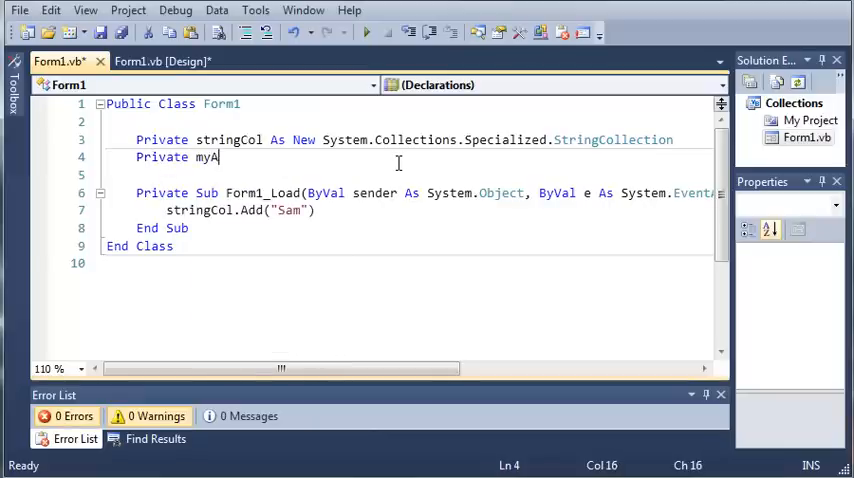
{"action": "type", "text": "rray() As String ="}
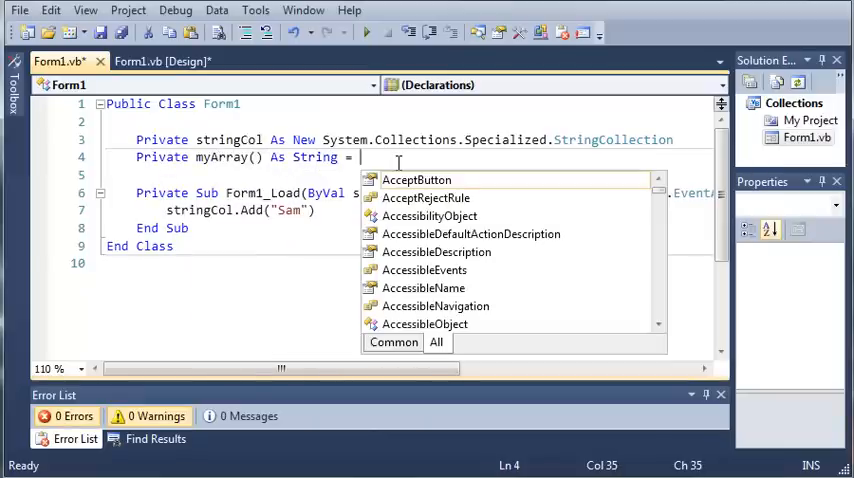
{"action": "type", "text": "{\""}
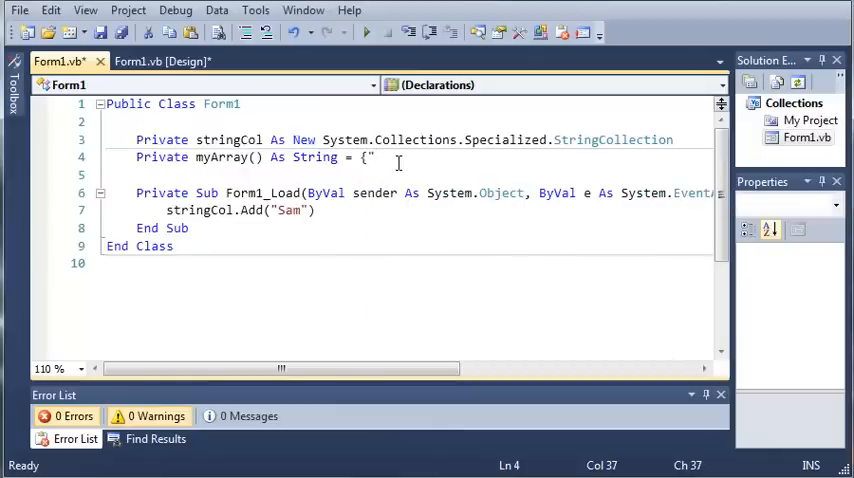
{"action": "type", "text": "Joe\", \"Jim"}
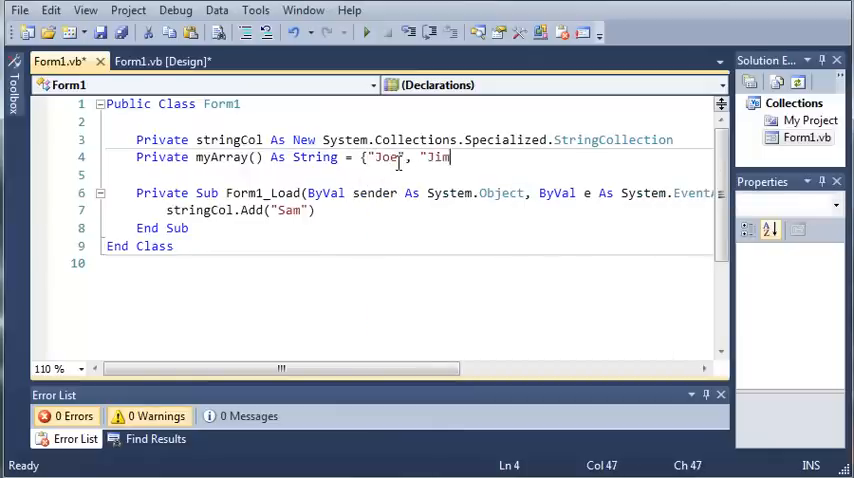
{"action": "type", "text": ", \"Bob\""}
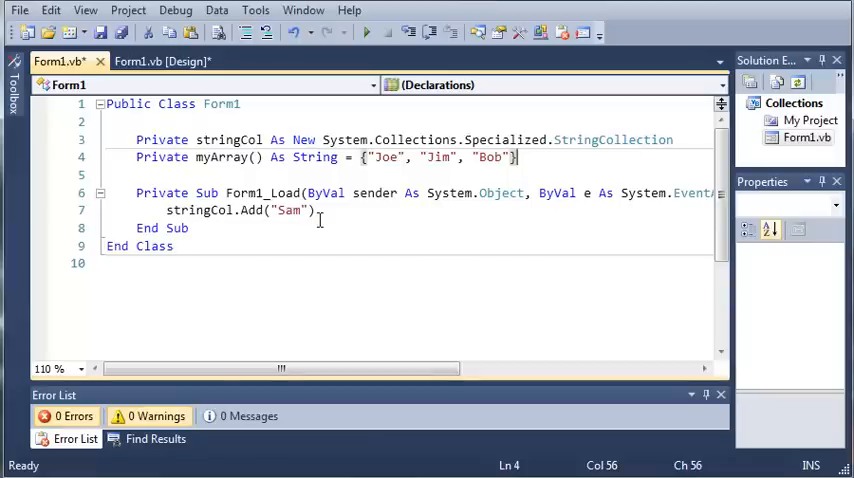
- Append the array's names with stringCol.AddRange(myArray)
{"action": "type", "text": "s"}
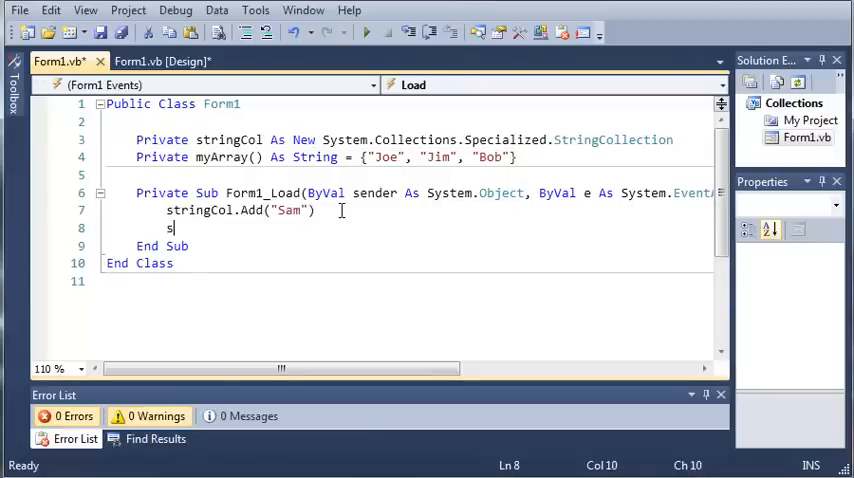
{"action": "type", "text": "tring"}
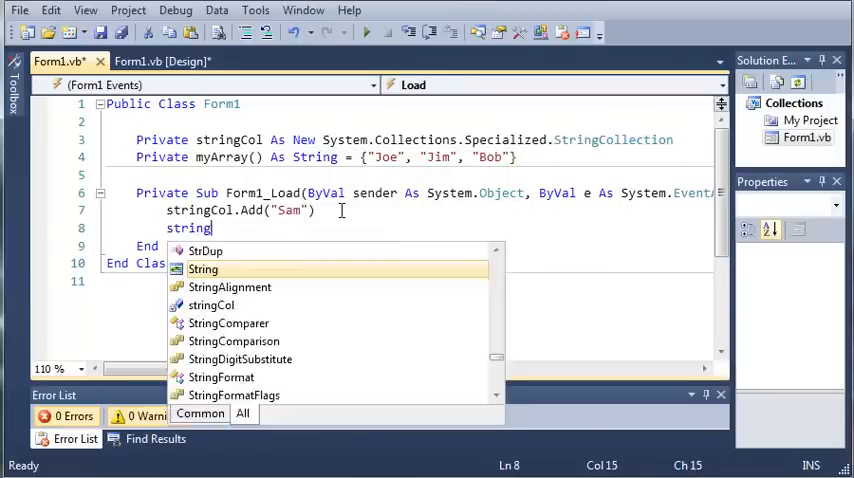
{"action": "type", "text": "Col.A"}
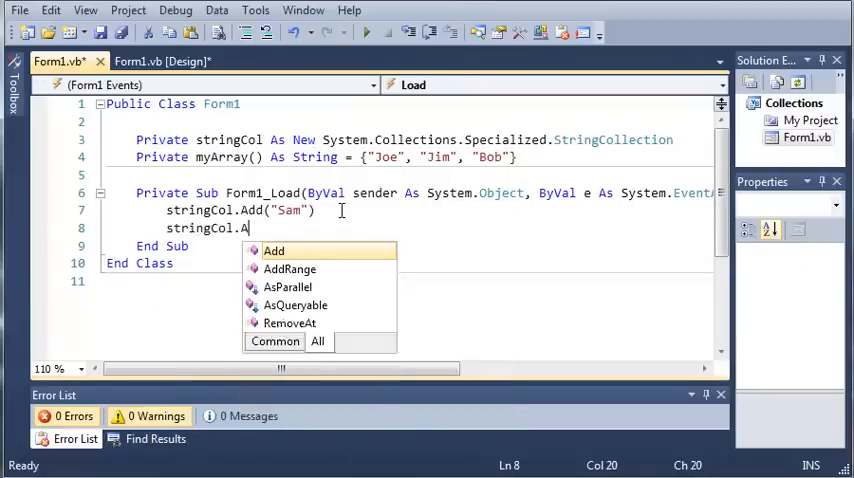
{"action": "type", "text": "ddRange"}
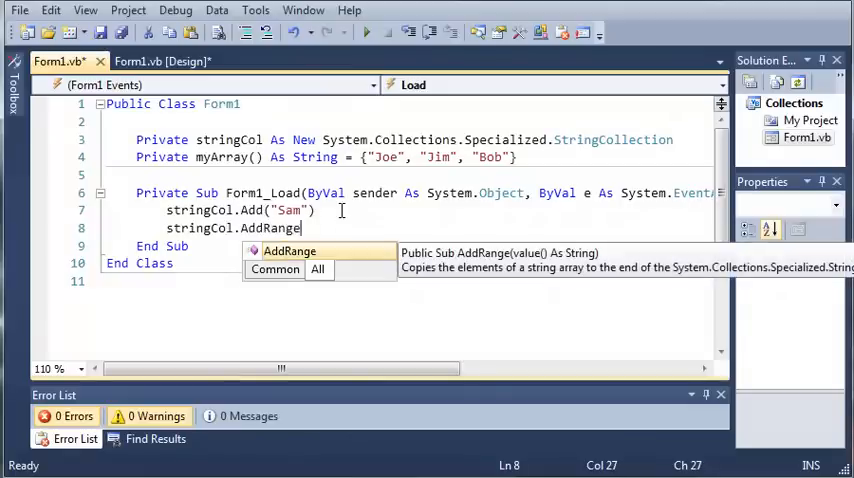
{"action": "type", "text": "("}
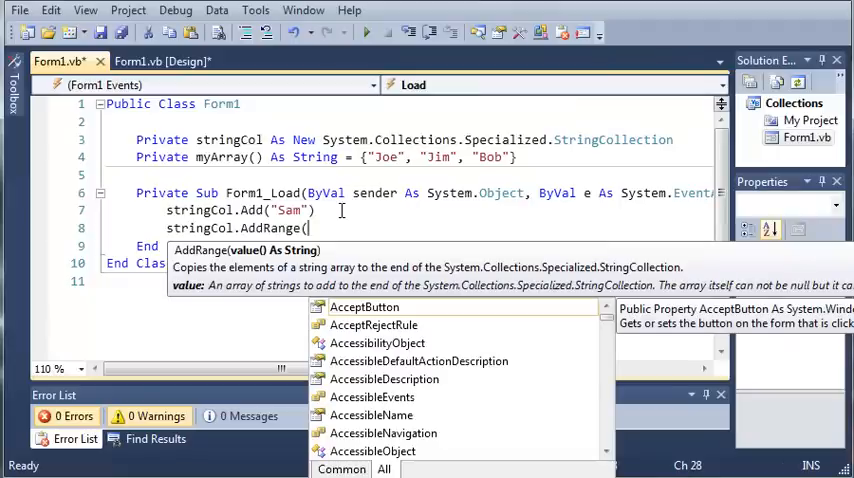
{"action": "type", "text": "myArray"}
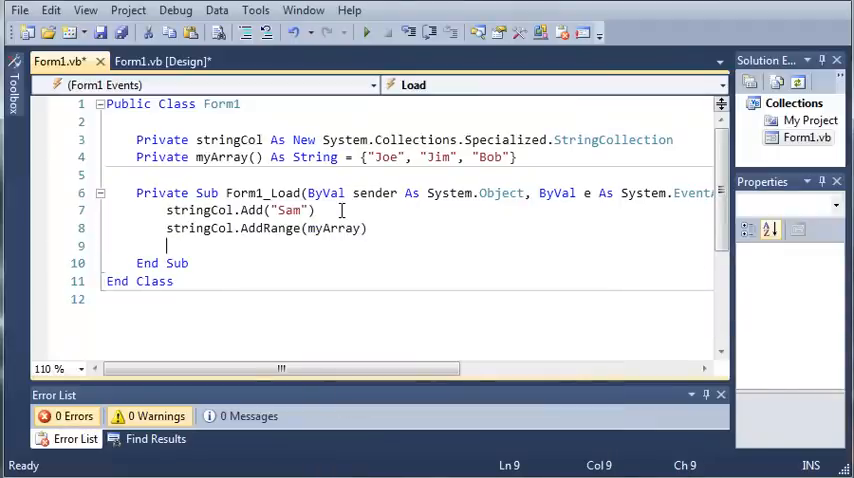
- Add stringCol.Remove("Jim") and stringCol.RemoveAt(0) lines to Form1_Load
{"action": "type", "text": "stringCol"}
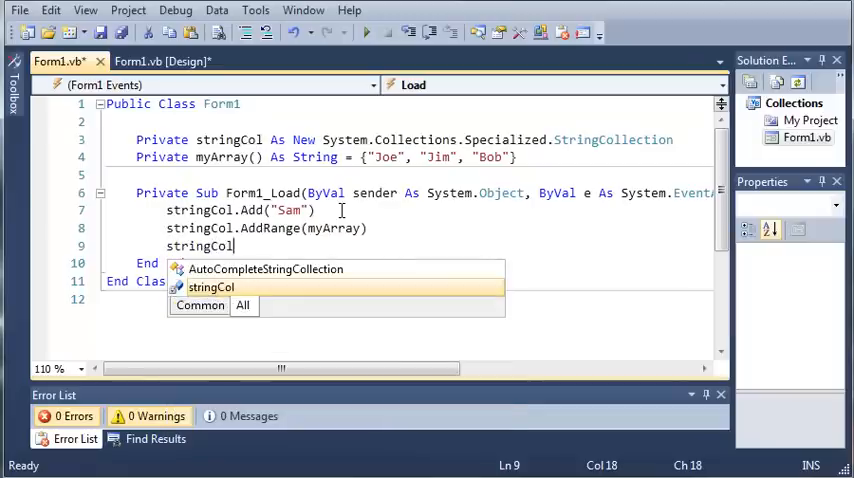
{"action": "type", "text": ".Remobe"}
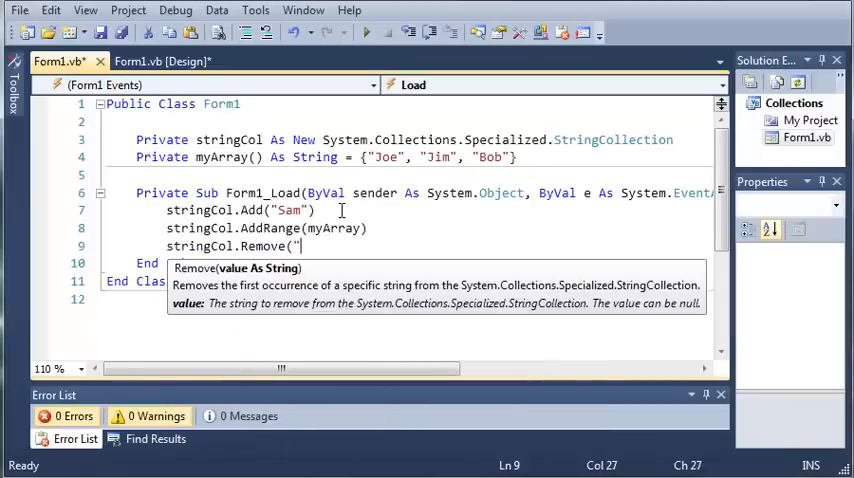
{"action": "type", "text": "Jim\""}
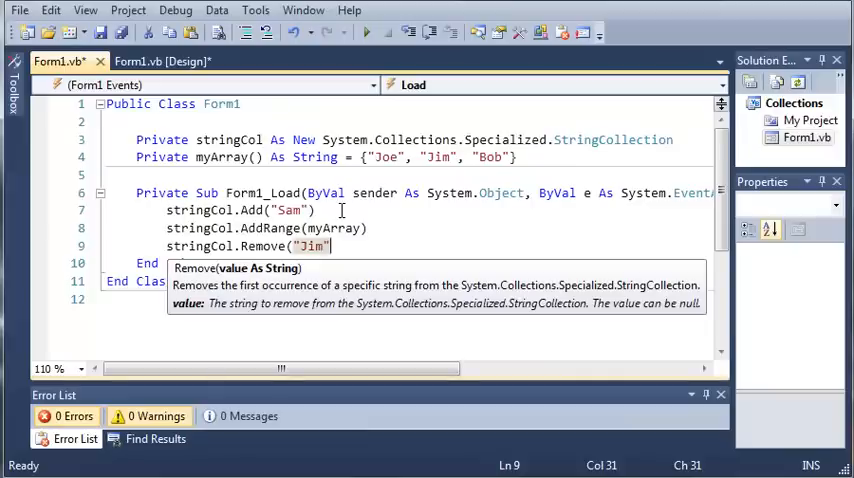
{"action": "type", "text": "string"}
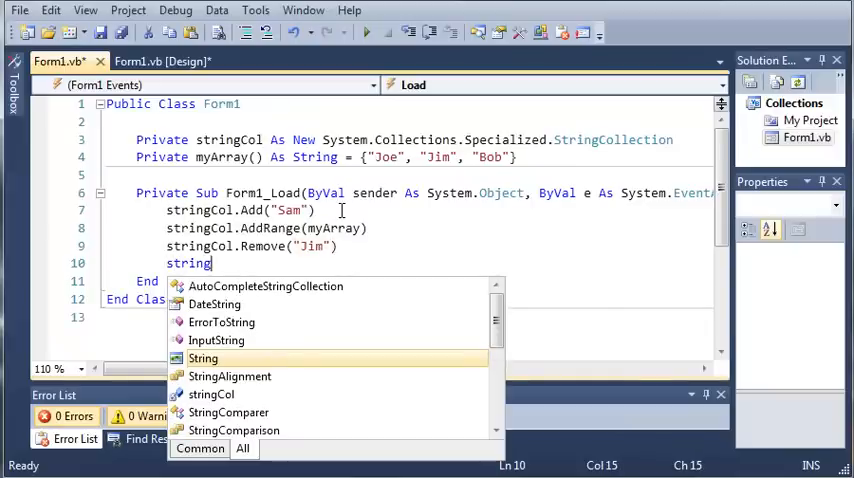
{"action": "type", "text": "Col.R"}
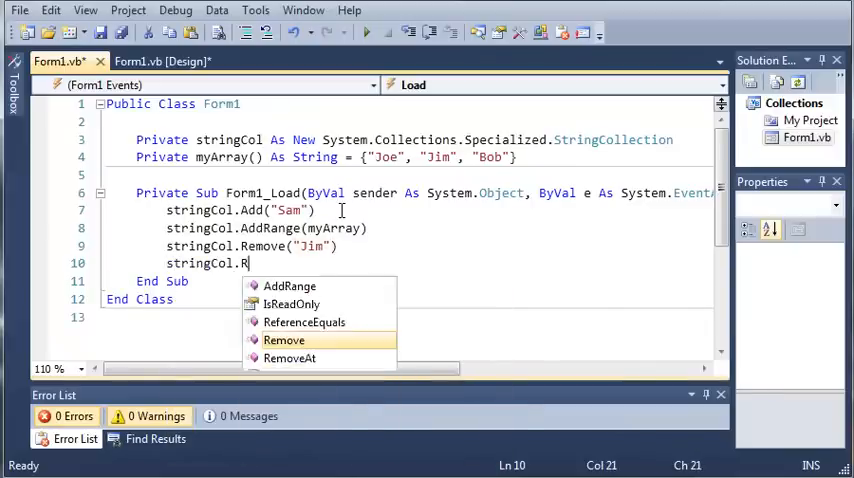
{"action": "type", "text": "emev"}
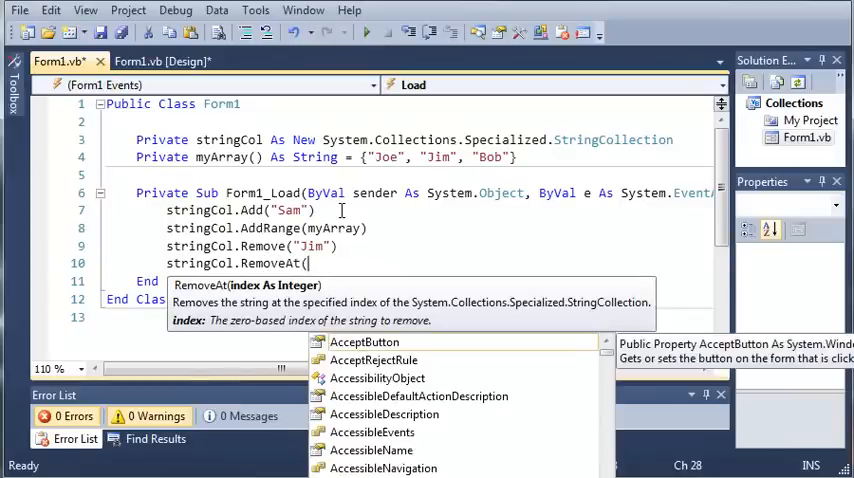
{"action": "type", "text": "0)"}
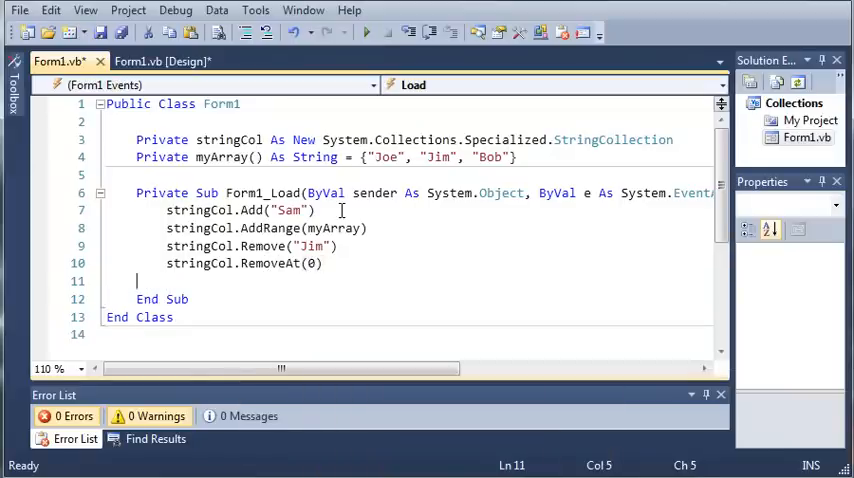
{"action": "key", "text": "Backspace"}
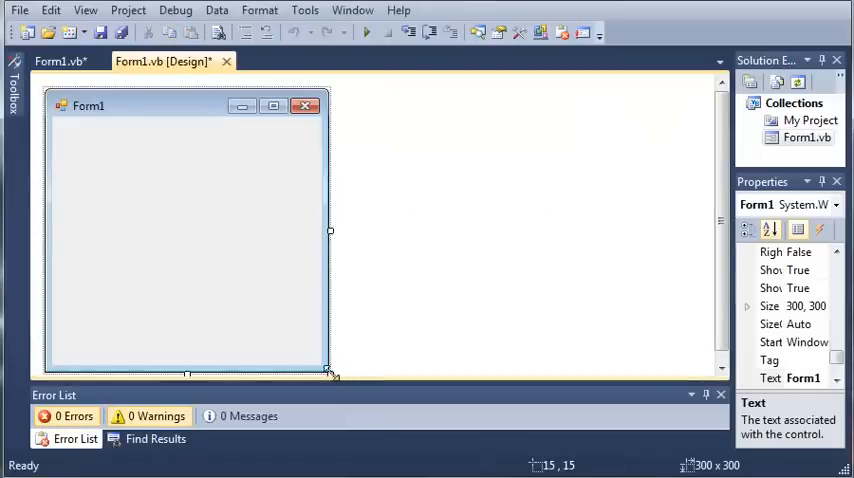
- Widen the form, add a ListBox named listStringCollection, and return to the code
{"action": "left_click_drag", "start_coordinate": [330, 373], "coordinate": [382, 292]}
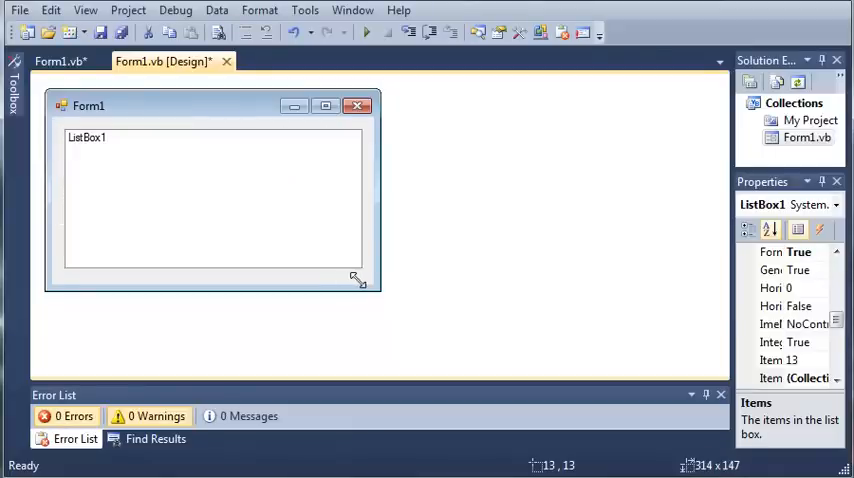
{"action": "left_click", "coordinate": [213, 198]}
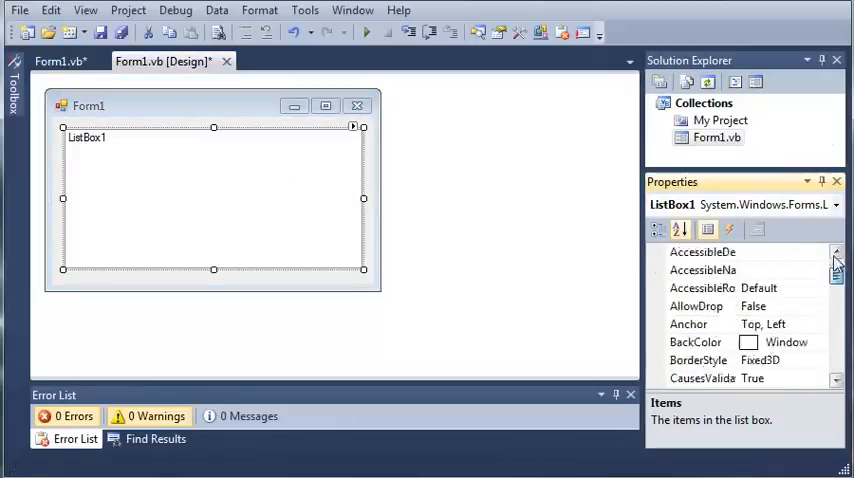
{"action": "type", "text": "listStringCollecti"}
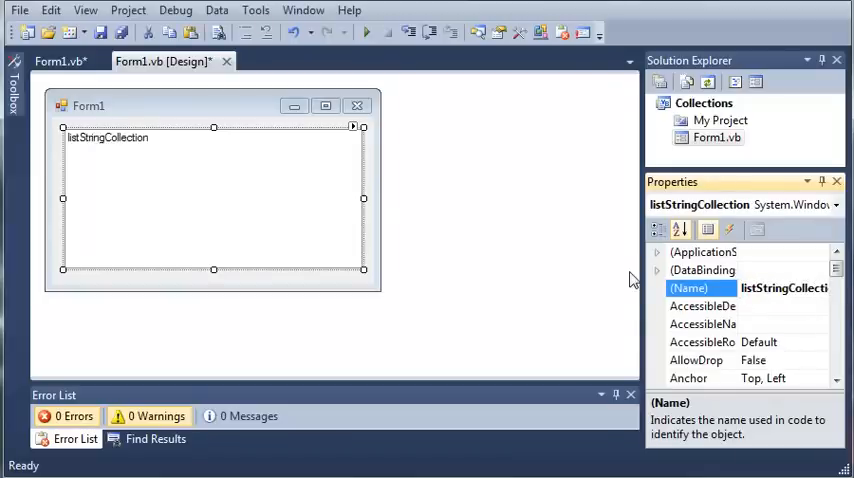
{"action": "left_click", "coordinate": [55, 61]}
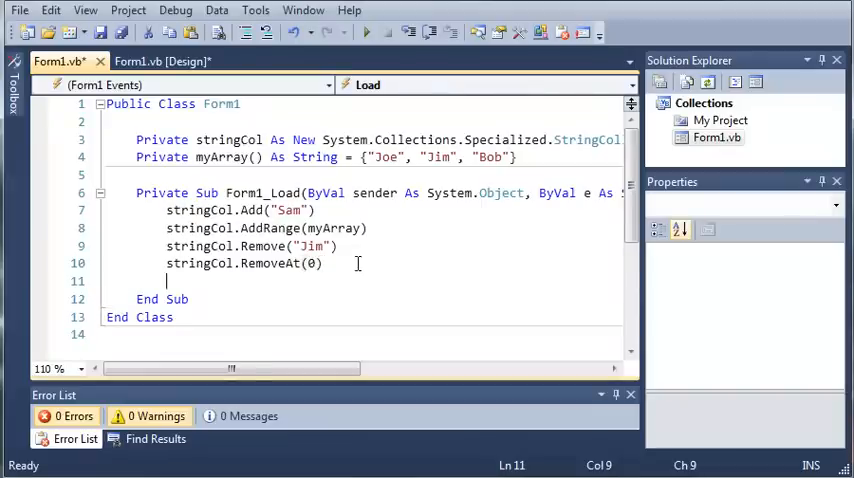
- Write a For Each String loop over stringCol calling listStringCollection.Items.Add(item)
{"action": "type", "text": "list"}
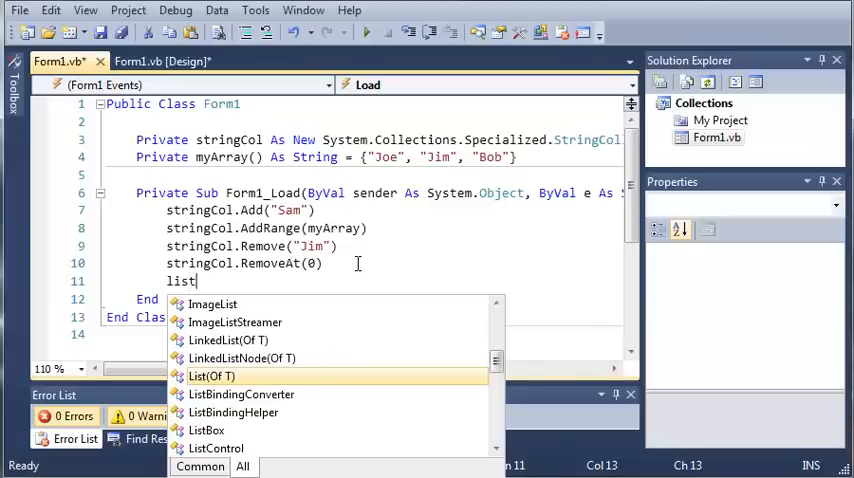
{"action": "type", "text": "For Each item A"}
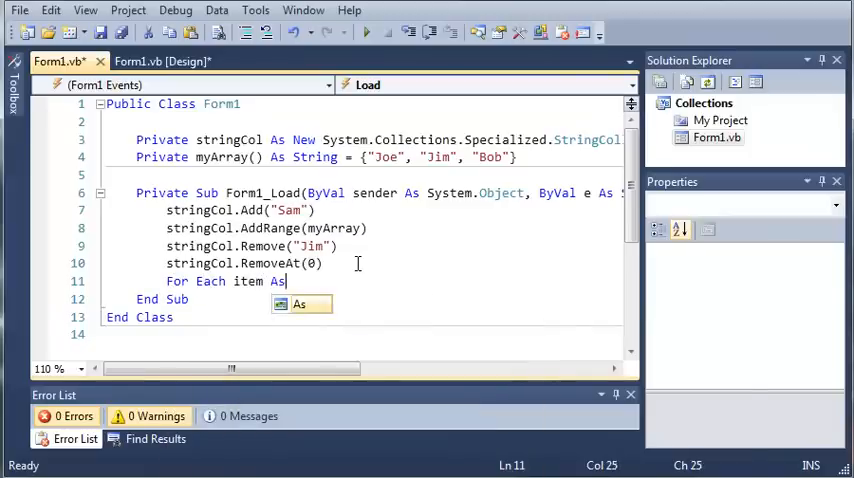
{"action": "type", "text": "String In"}
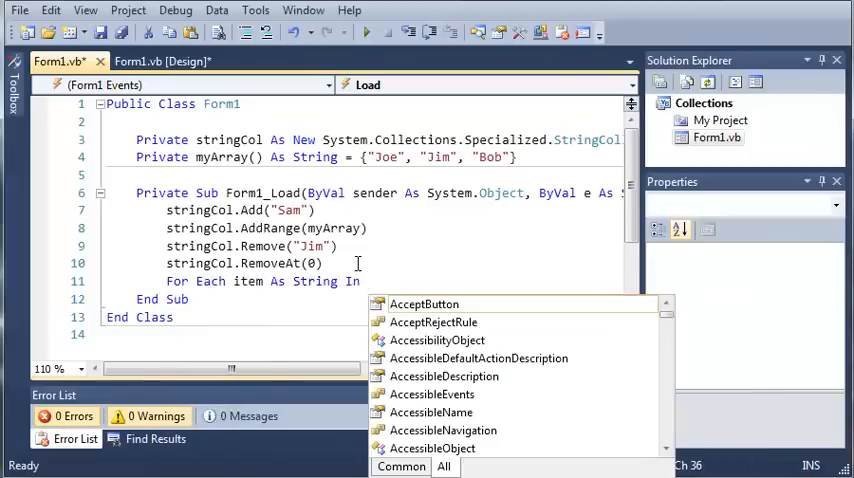
{"action": "type", "text": "strinCo"}
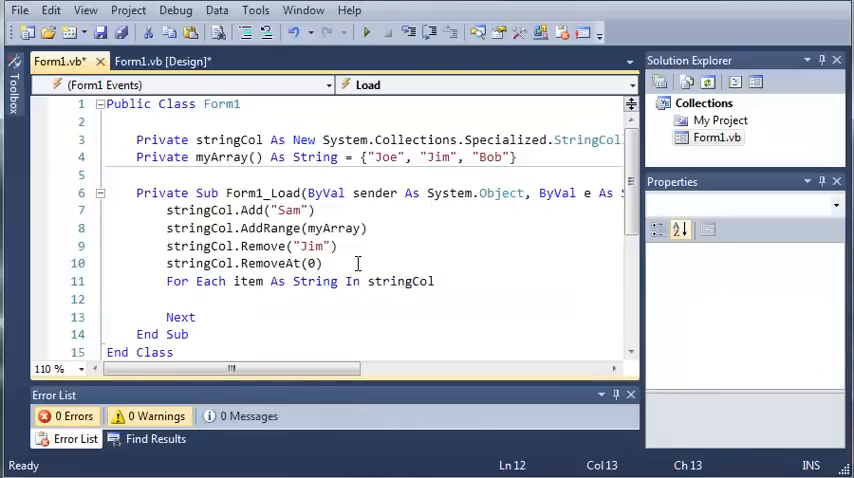
{"action": "type", "text": "list"}
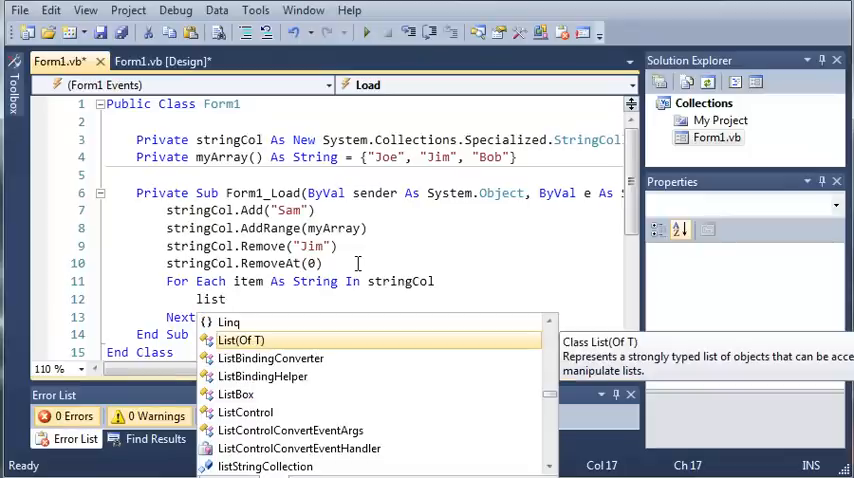
{"action": "type", "text": "listStringCollection.Ite"}
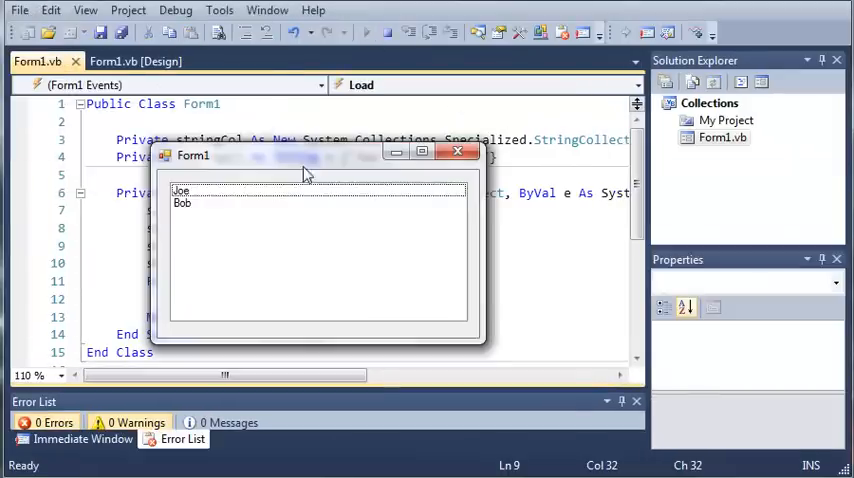
{"action": "left_click", "coordinate": [182, 190]}
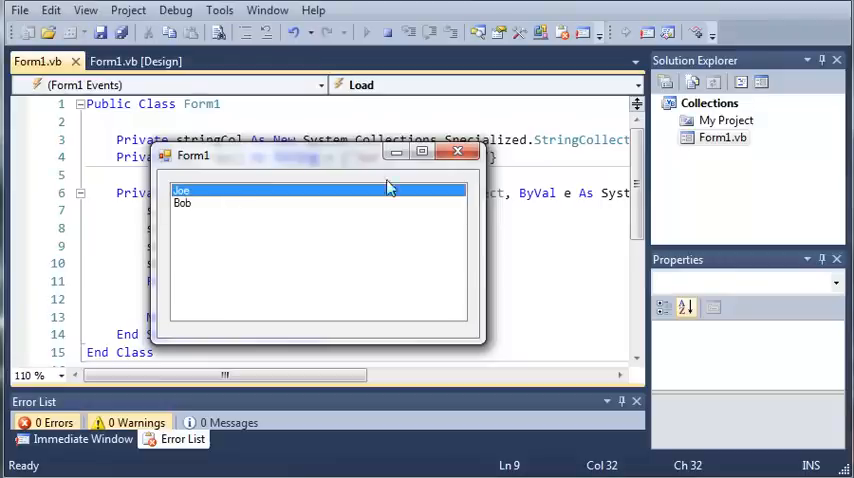
{"action": "left_click", "coordinate": [458, 151]}
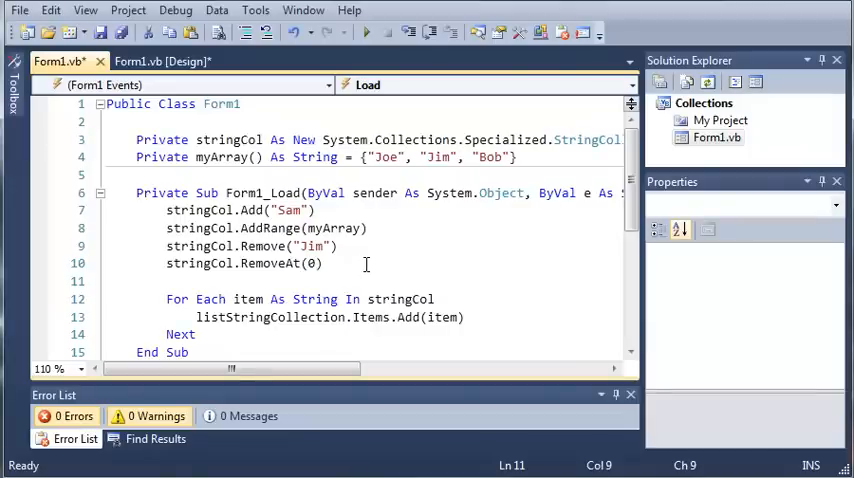
- Add 'Dim isThere As Boolean = stringCol.Contains("Jim")' to Form1_Load
{"action": "type", "text": "Dim"}
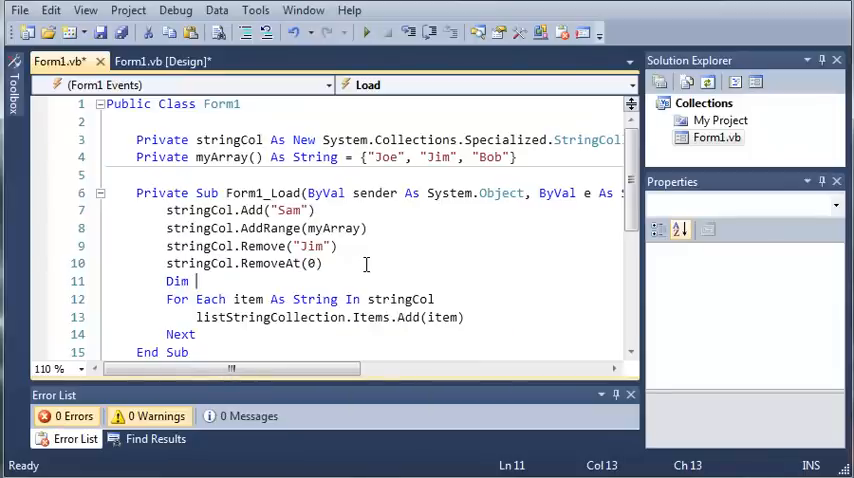
{"action": "type", "text": "isThere As Boolean ="}
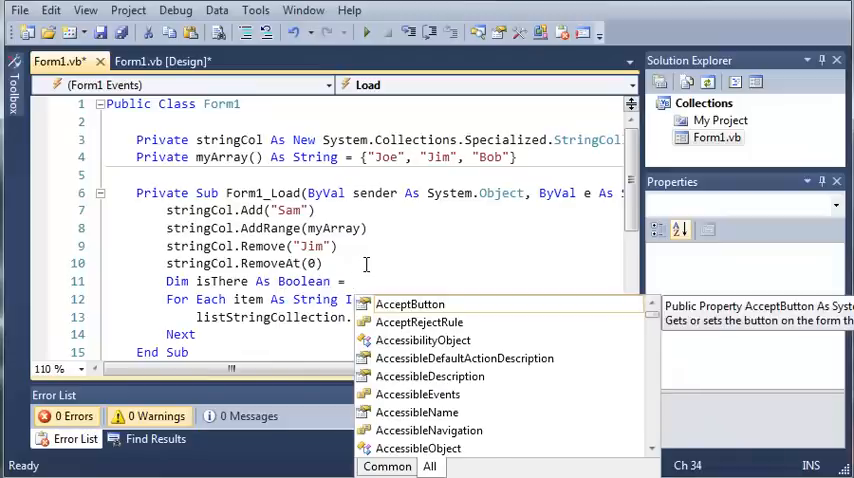
{"action": "type", "text": "stringCO"}
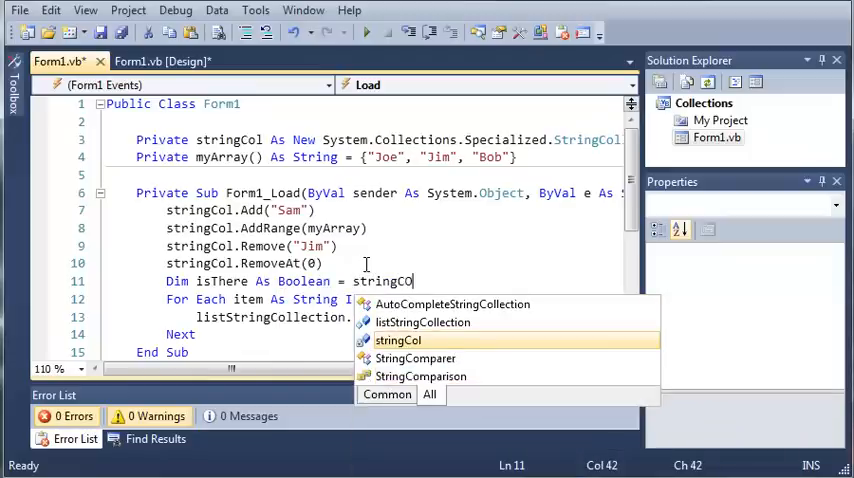
{"action": "type", "text": "."}
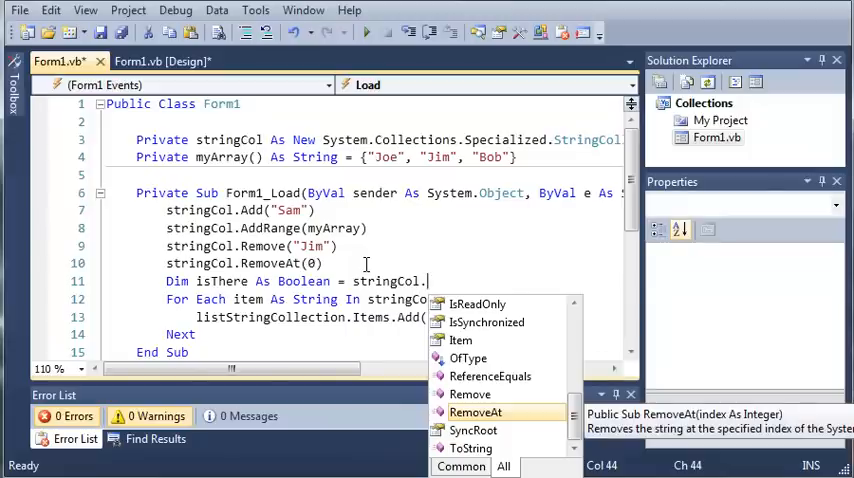
{"action": "type", "text": "Contains"}
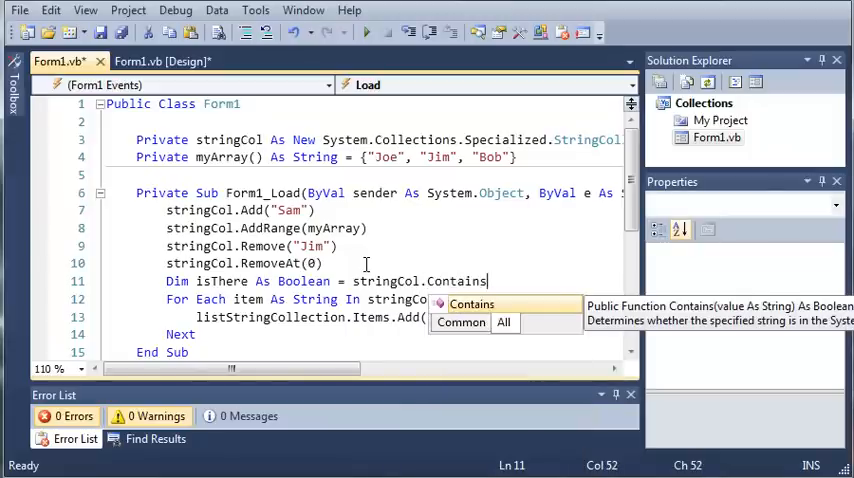
{"action": "type", "text": "("}
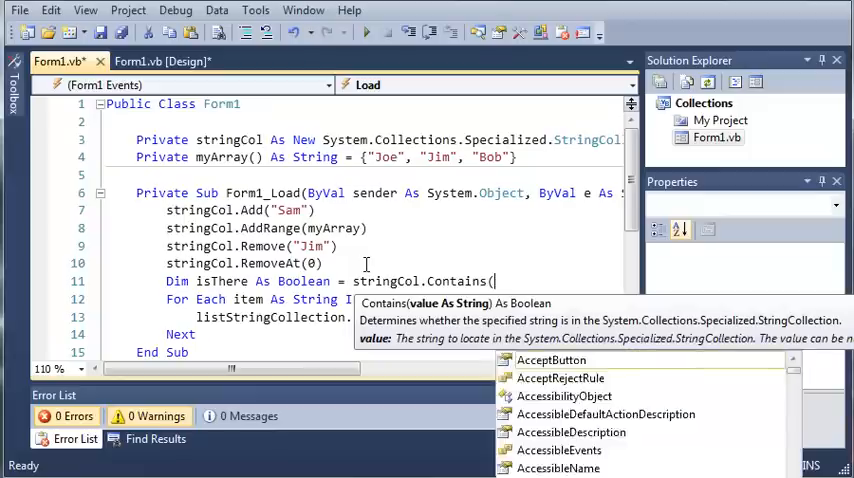
{"action": "type", "text": "\"Jim\""}
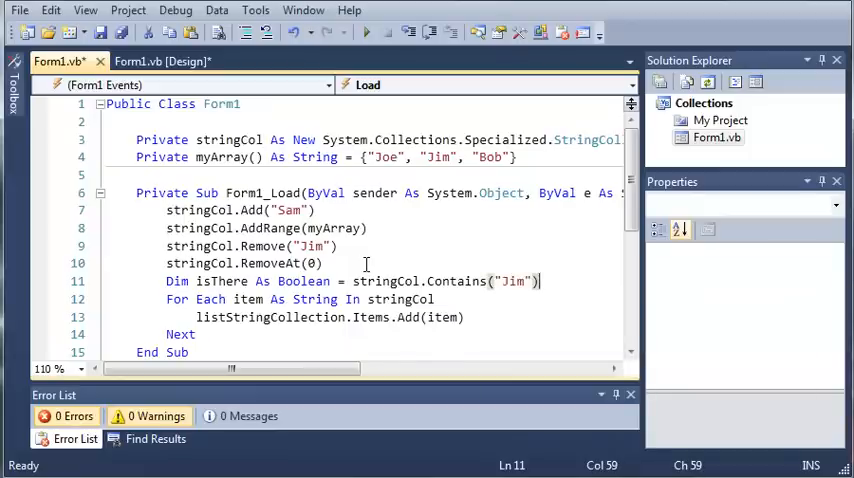
- After Next, add MsgBox(isThere.ToString()) and run the app to test it
{"action": "left_click", "coordinate": [480, 281]}
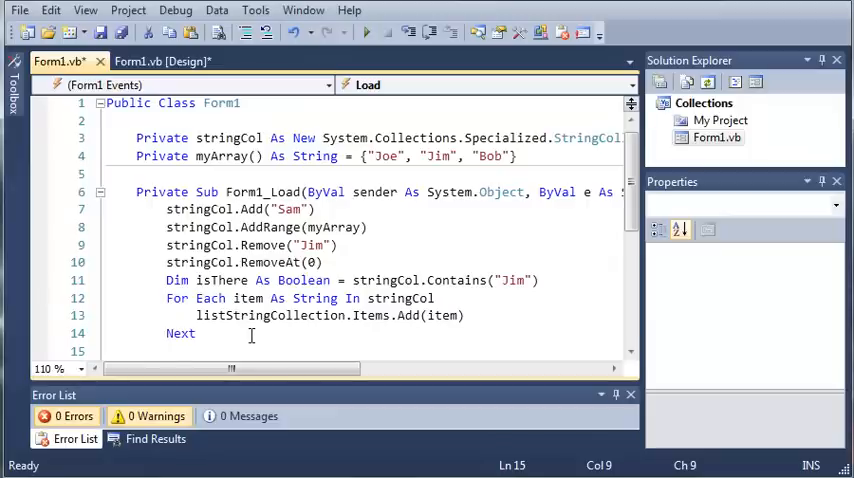
{"action": "type", "text": "MsgBox("}
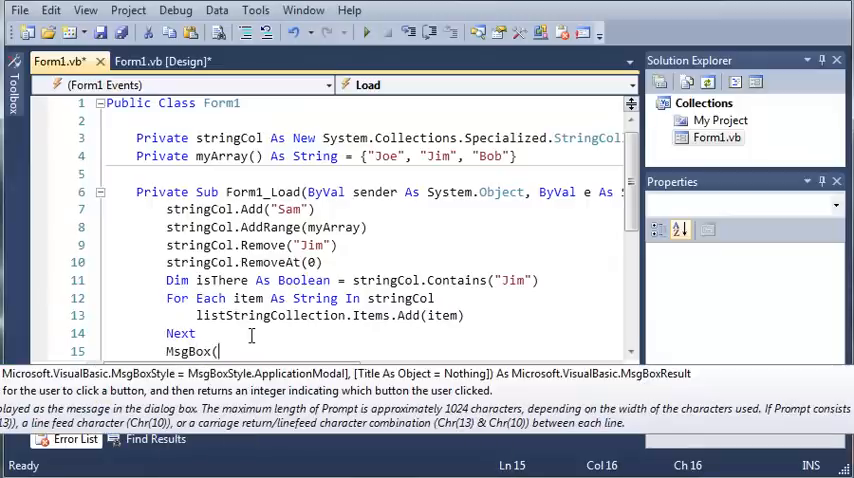
{"action": "type", "text": "isThere"}
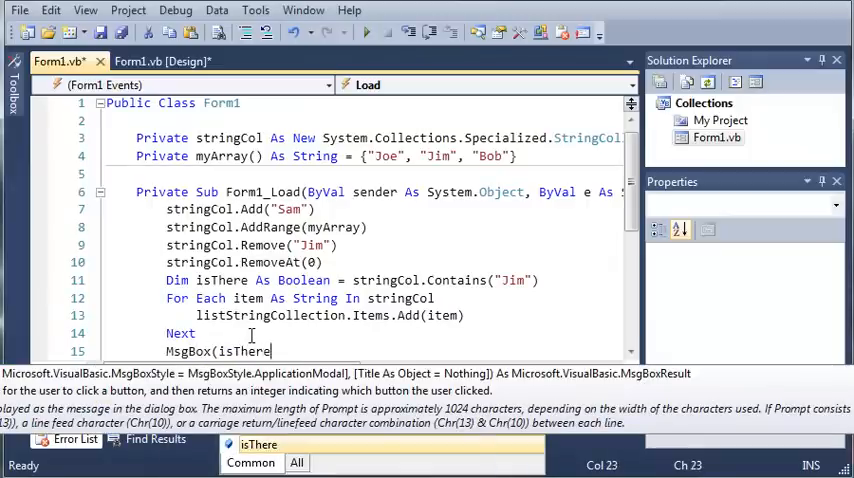
{"action": "type", "text": ".ToString("}
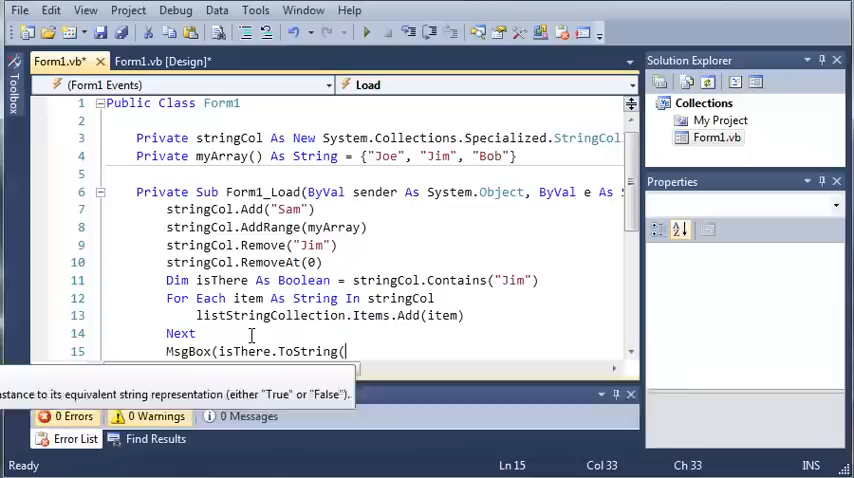
{"action": "left_click", "coordinate": [353, 280]}
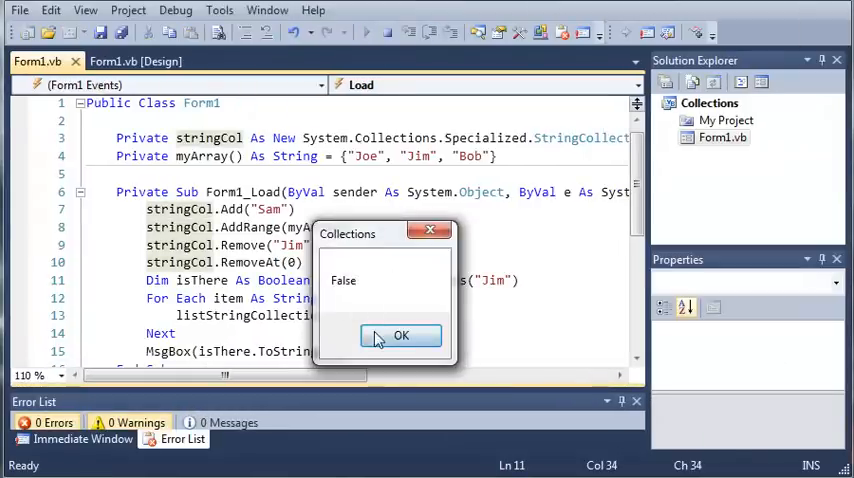
{"action": "left_click", "coordinate": [400, 335]}
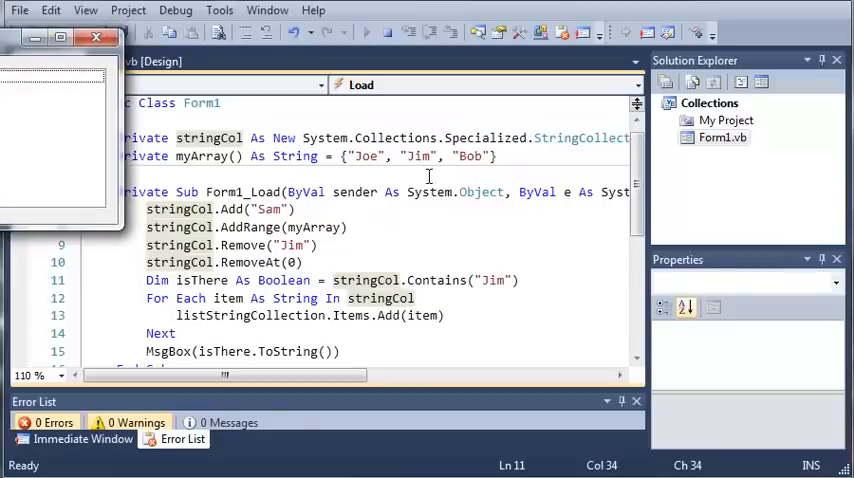
{"action": "mouse_move", "coordinate": [316, 248]}
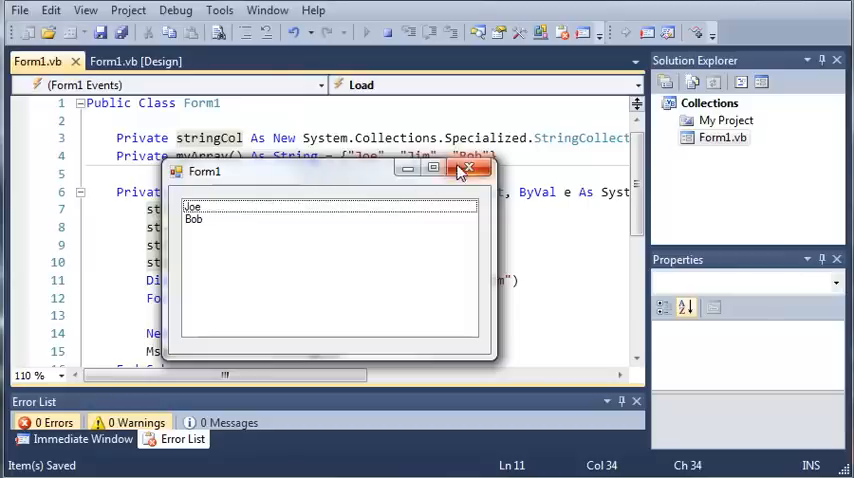
{"action": "left_click", "coordinate": [468, 167]}
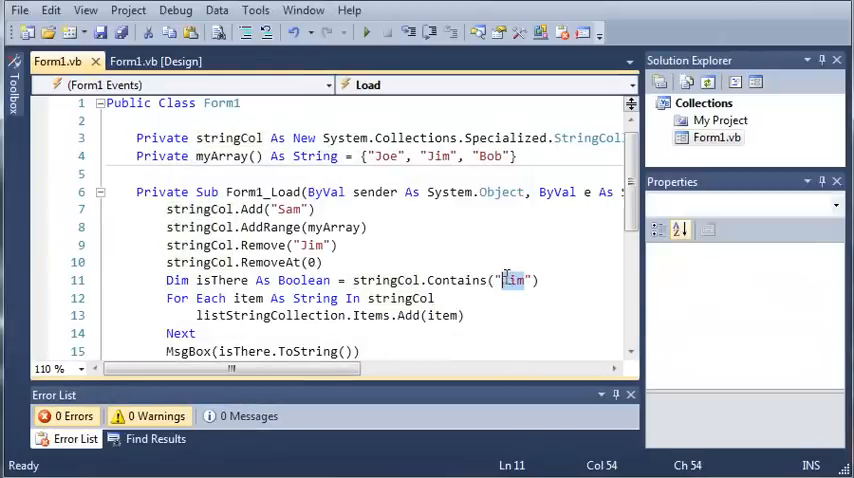
- Type Joe over Jim inside stringCol.Contains("Jim")
{"action": "type", "text": "Joe"}
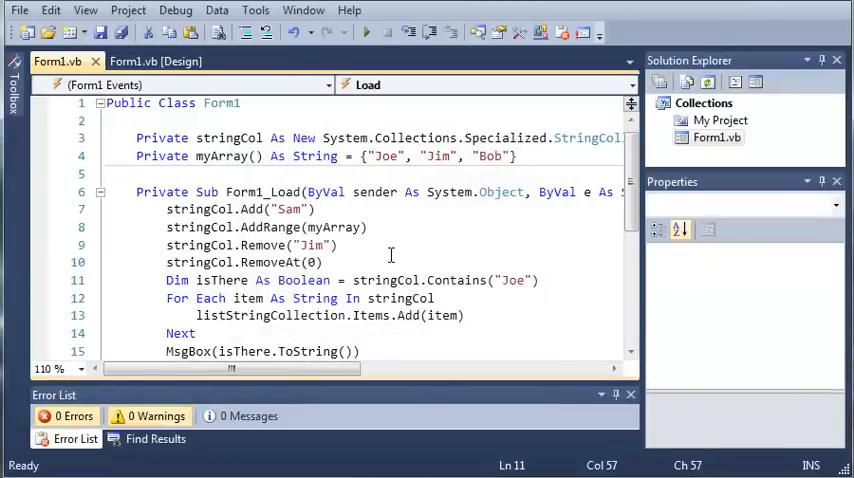
{"action": "left_click", "coordinate": [520, 280]}
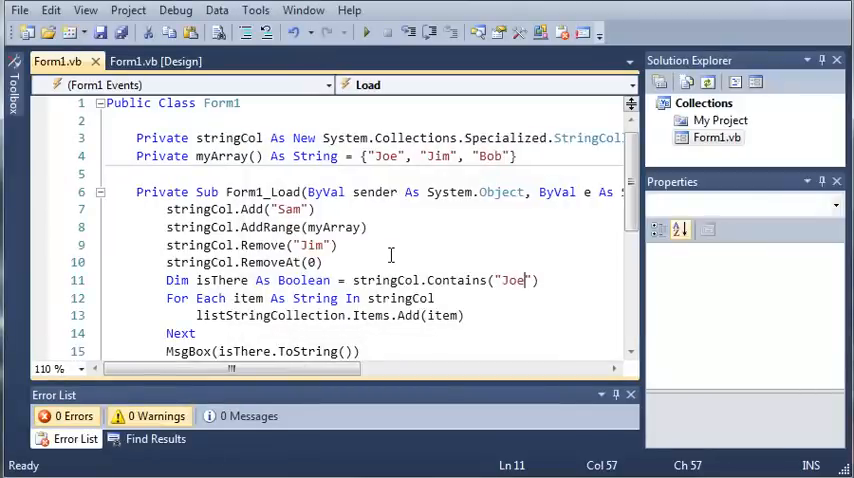